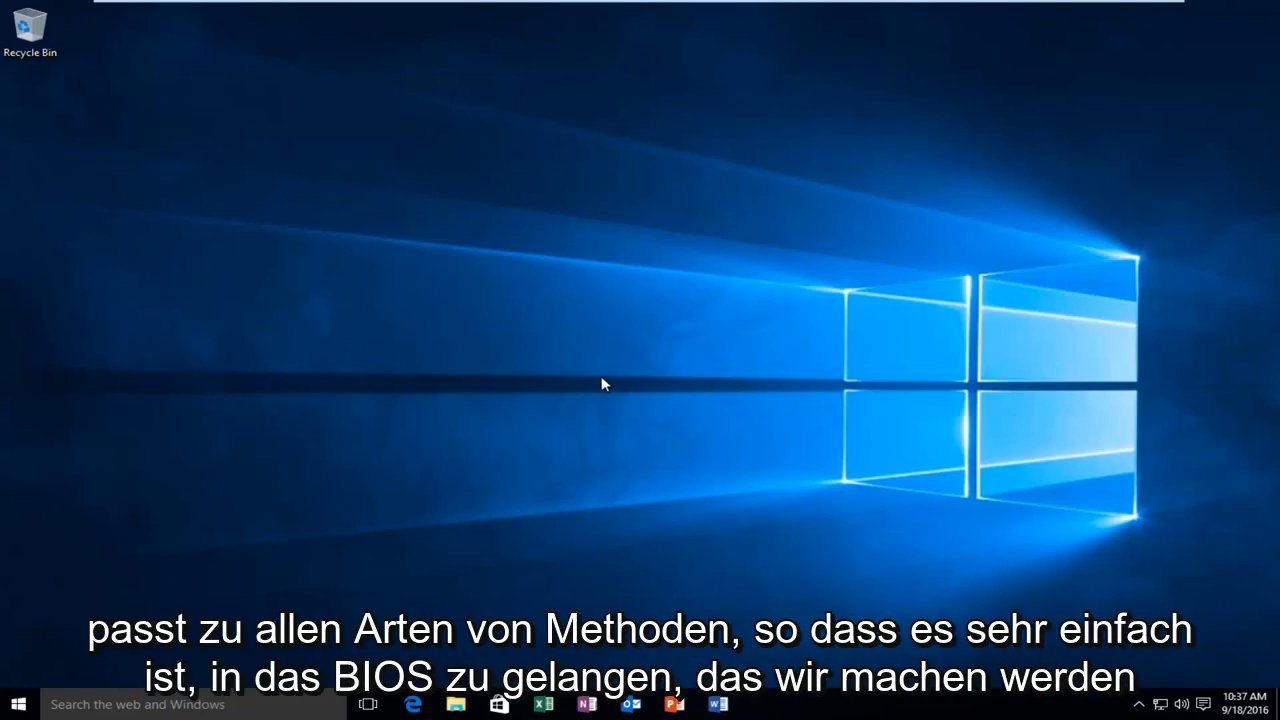
mouse_move(220, 545)
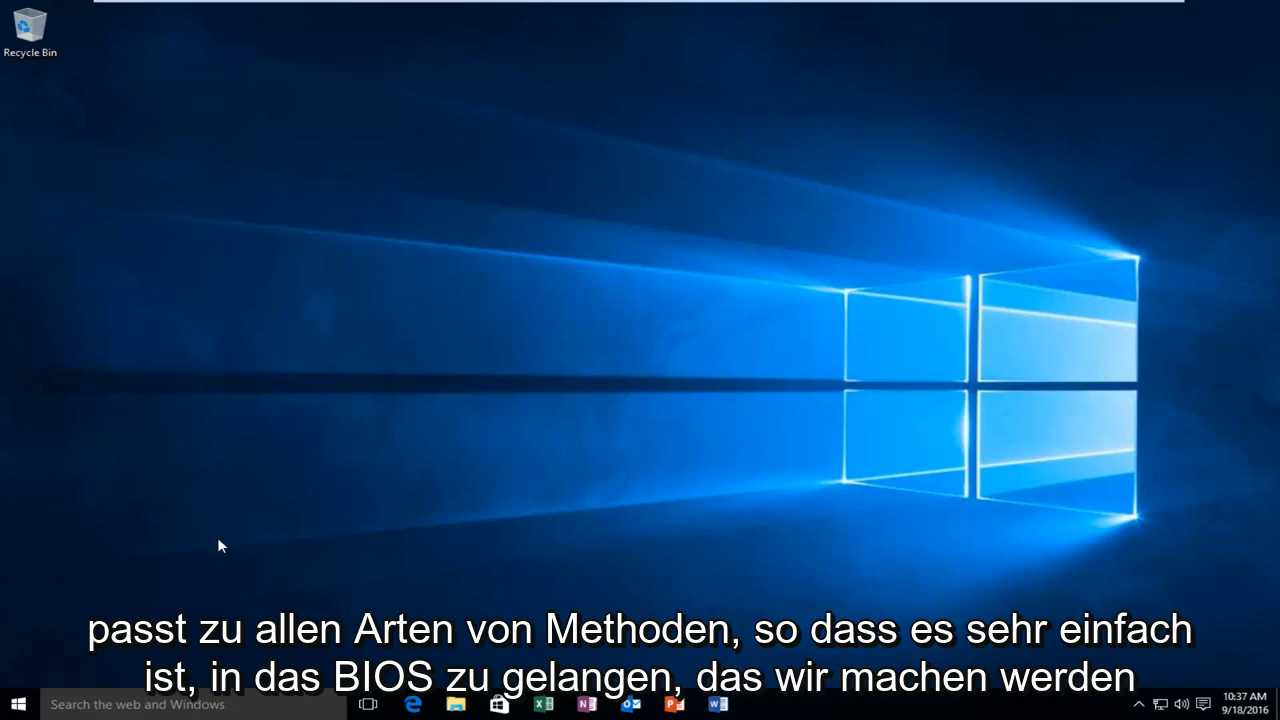
mouse_move(140, 580)
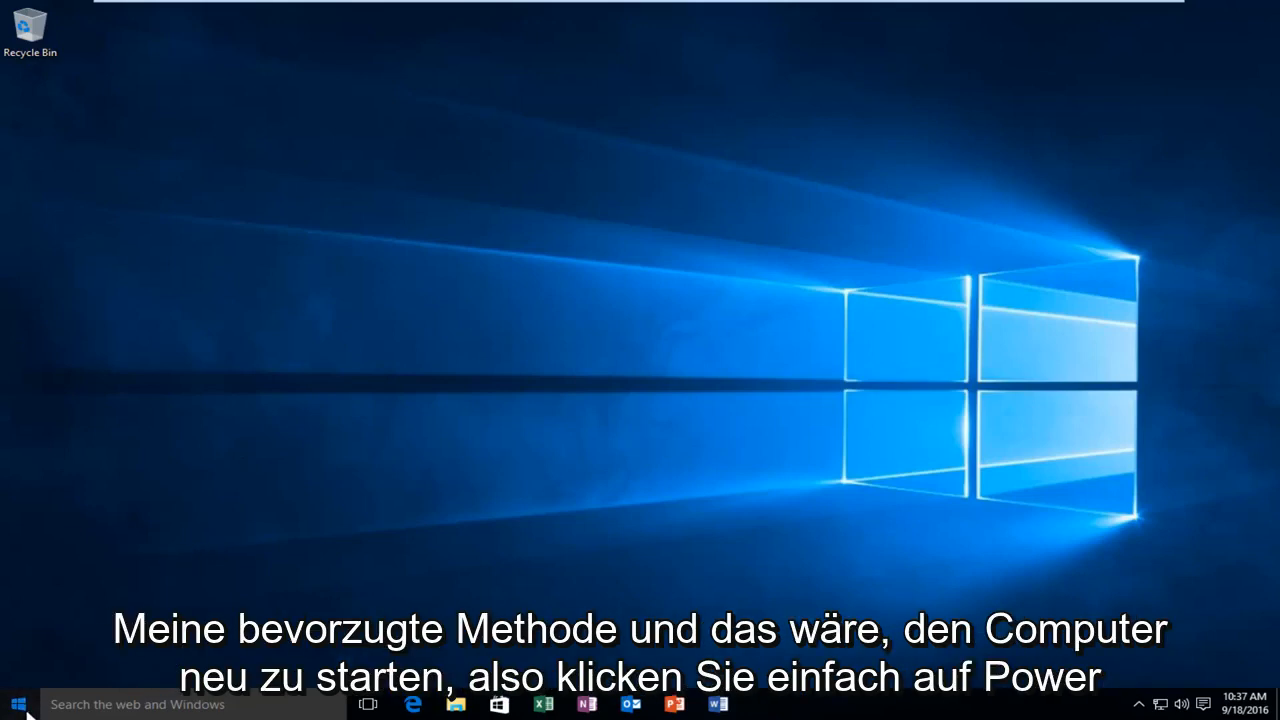
Bring up the Windows 10 Start menu with its app tiles and Power option.
click(18, 704)
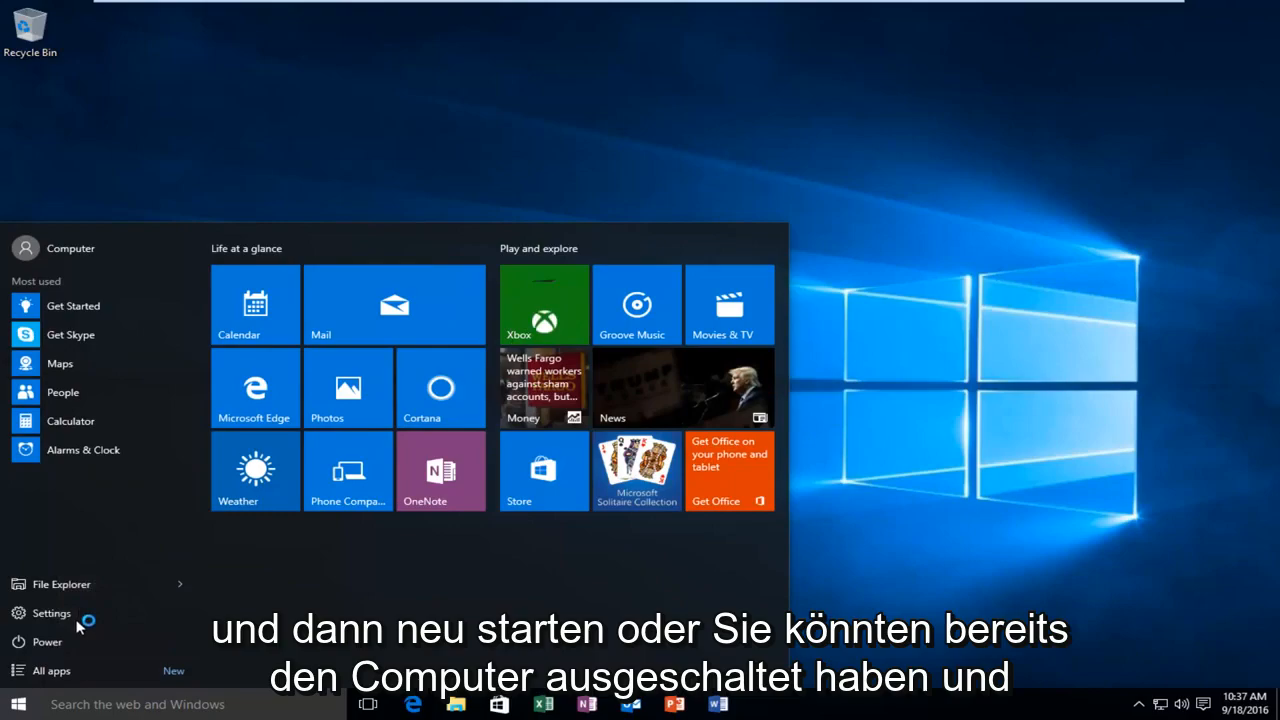
click(48, 642)
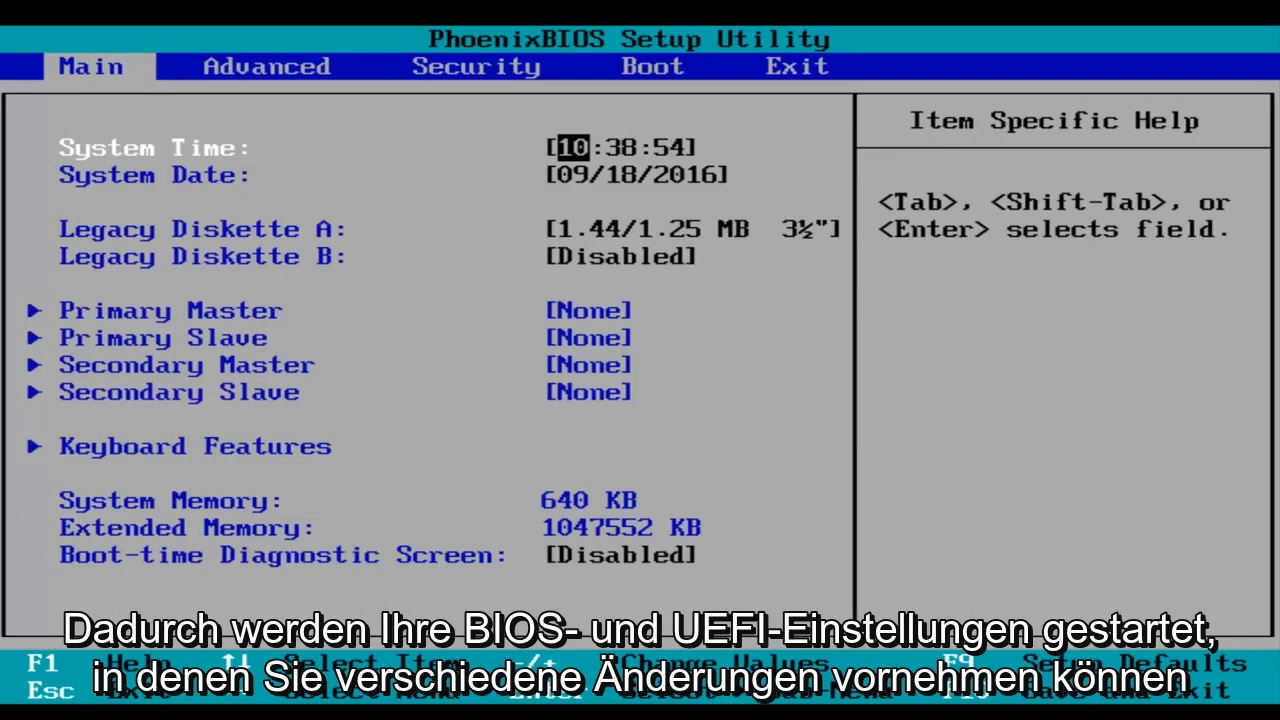
Browse the Advanced, Boot and Exit pages, return to Advanced, and request Save Changes and Exit (F10).
click(266, 66)
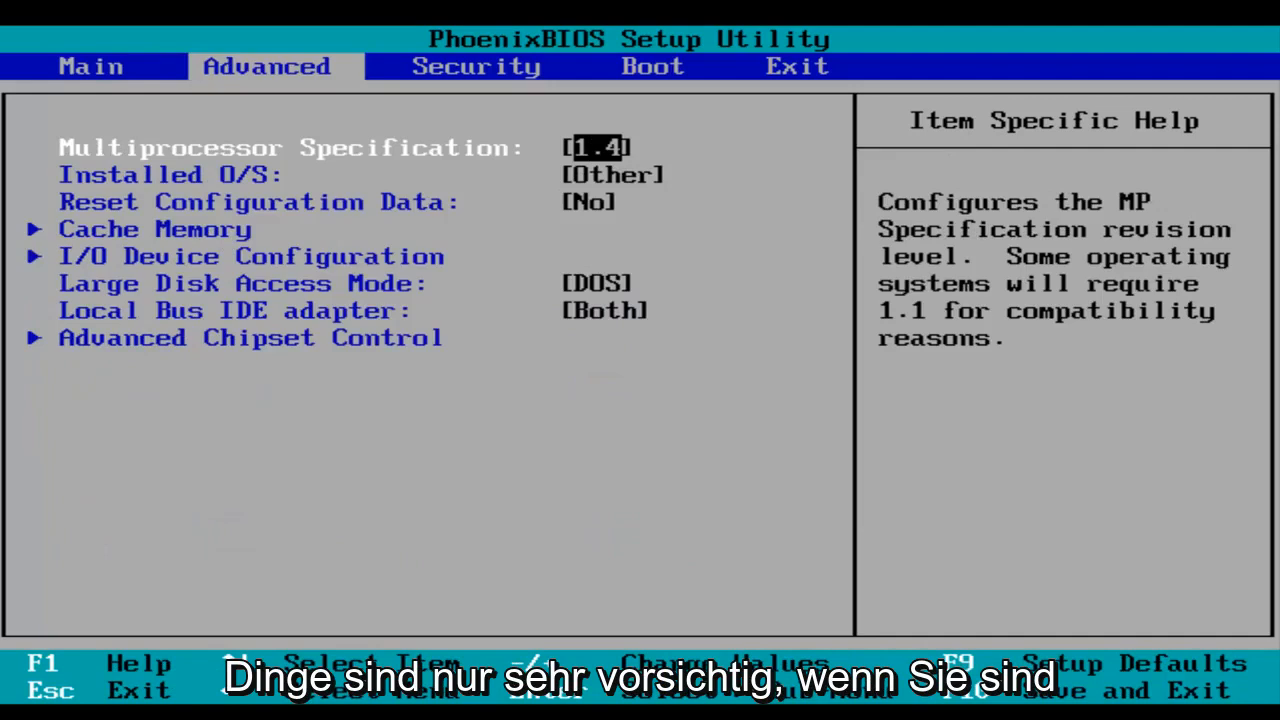
click(476, 66)
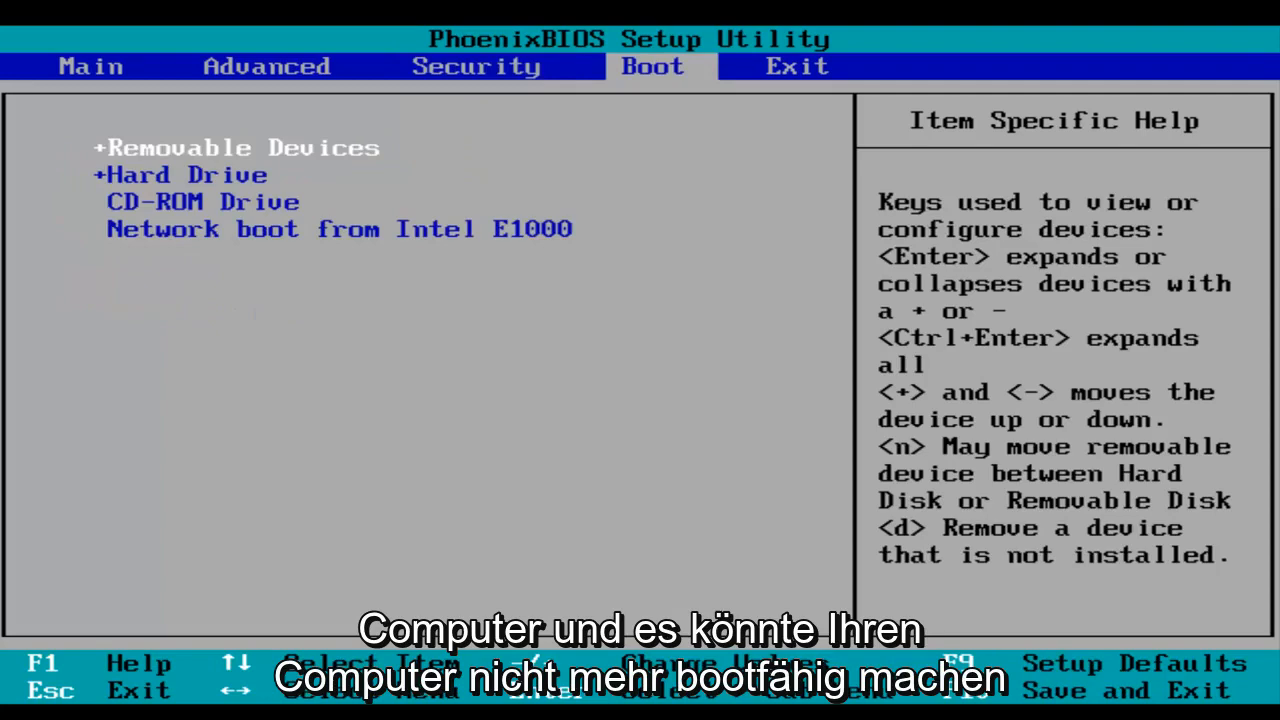
click(797, 66)
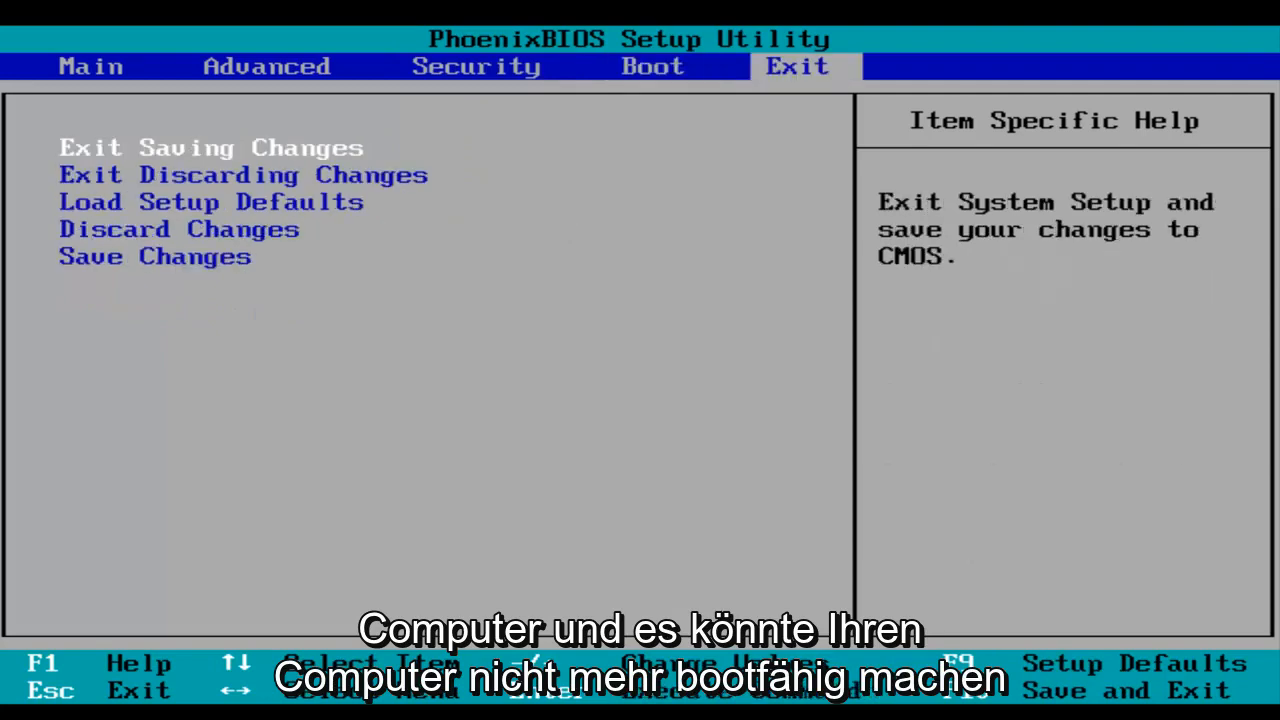
click(266, 66)
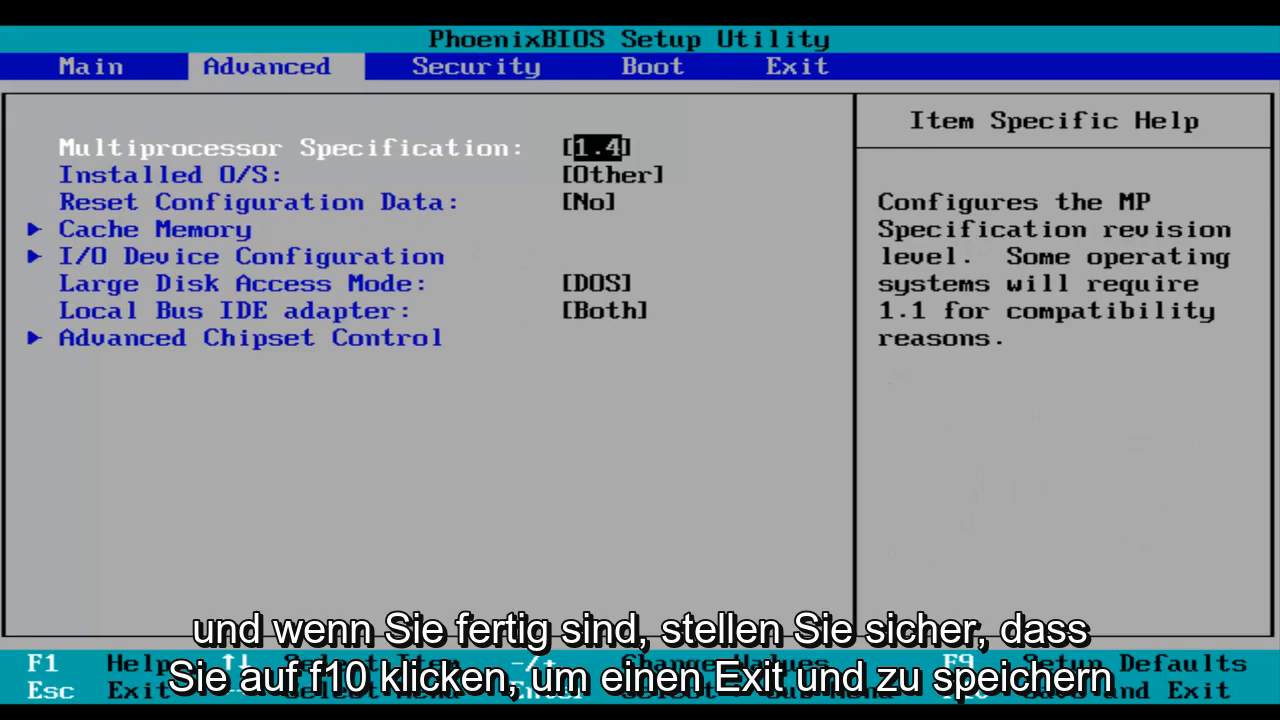
key(f10)
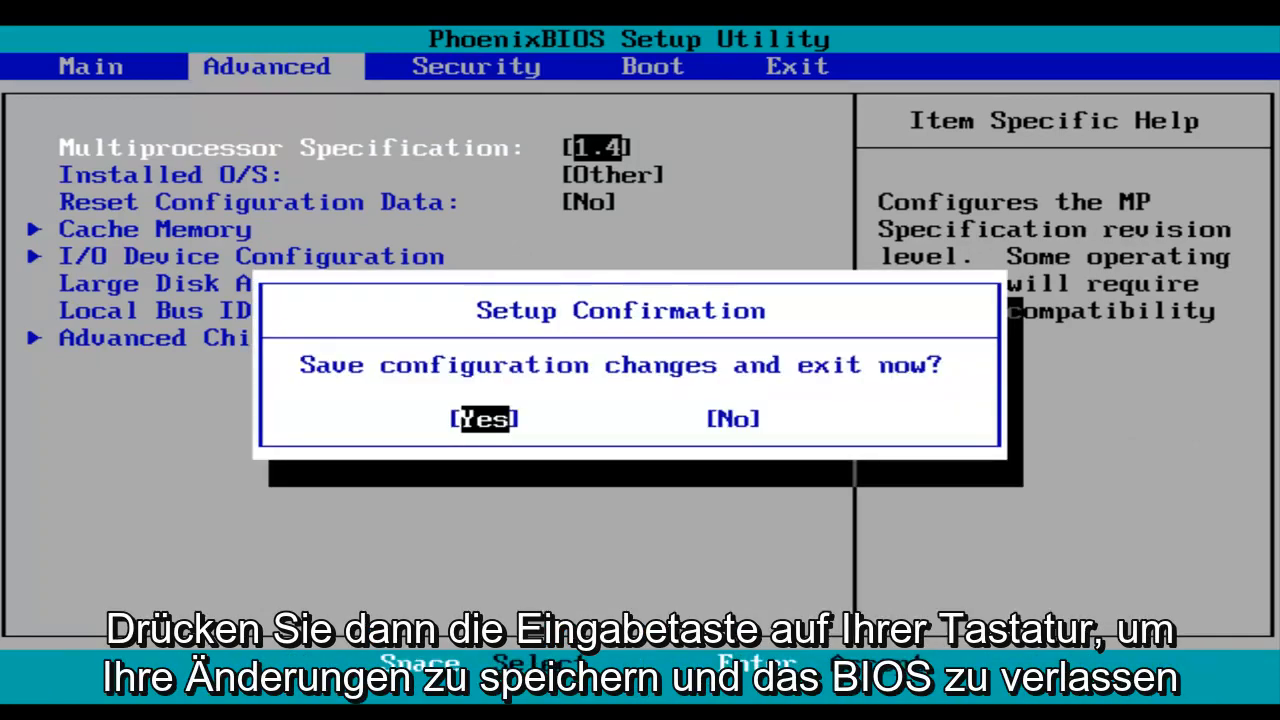